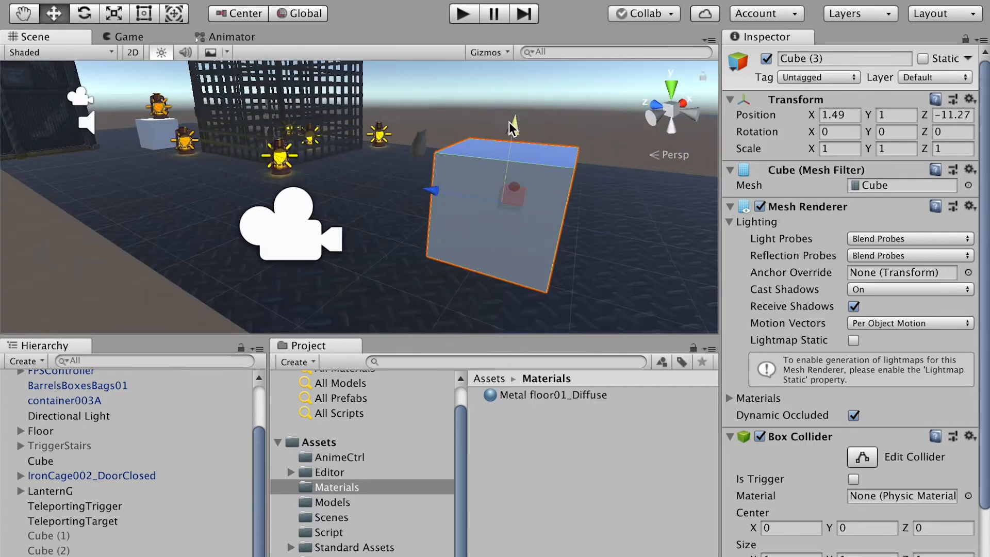
Step: Drag the Cube (3) move gizmo down so the cube sits on the floor
{"action": "left_click_drag", "start_coordinate": [512, 126], "coordinate": [502, 175]}
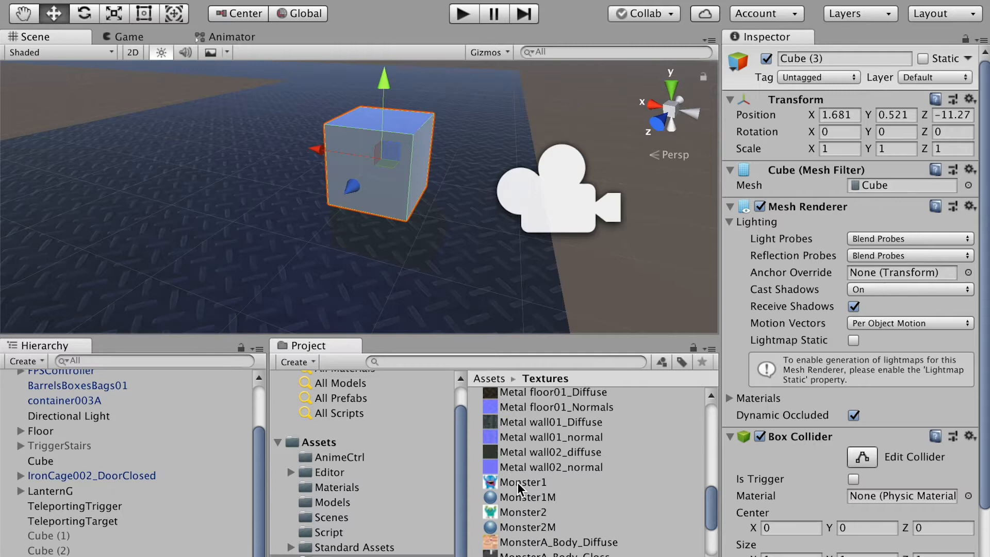
Step: Apply the Monster1M material to Cube (3) and rename it Enemy1
{"action": "left_click", "coordinate": [528, 497]}
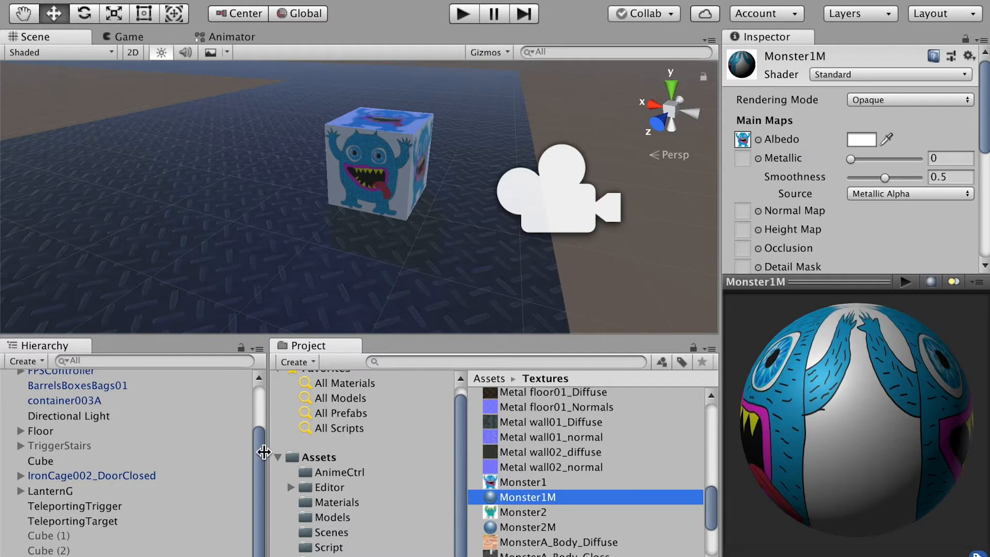
{"action": "mouse_move", "coordinate": [93, 519]}
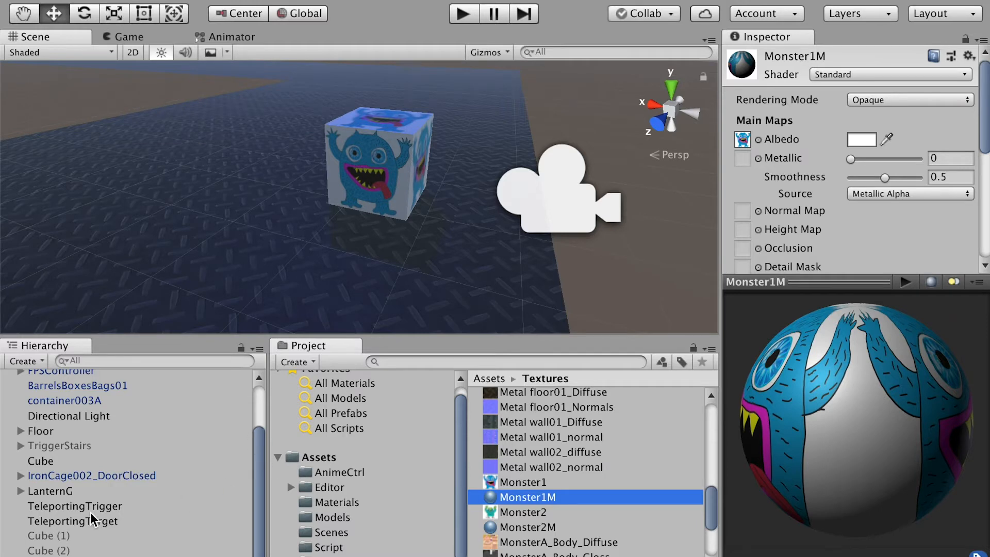
{"action": "left_click", "coordinate": [48, 533]}
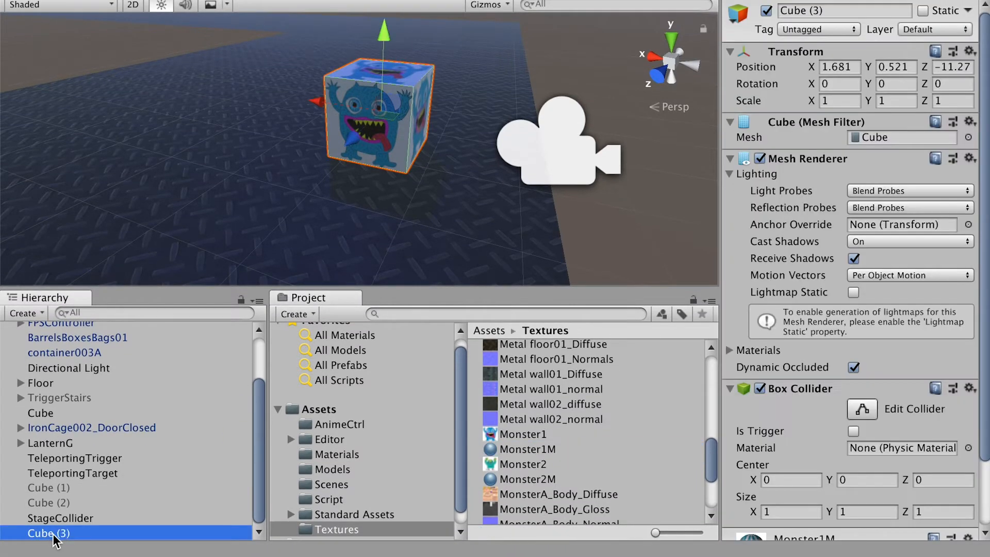
{"action": "double_click", "coordinate": [47, 532]}
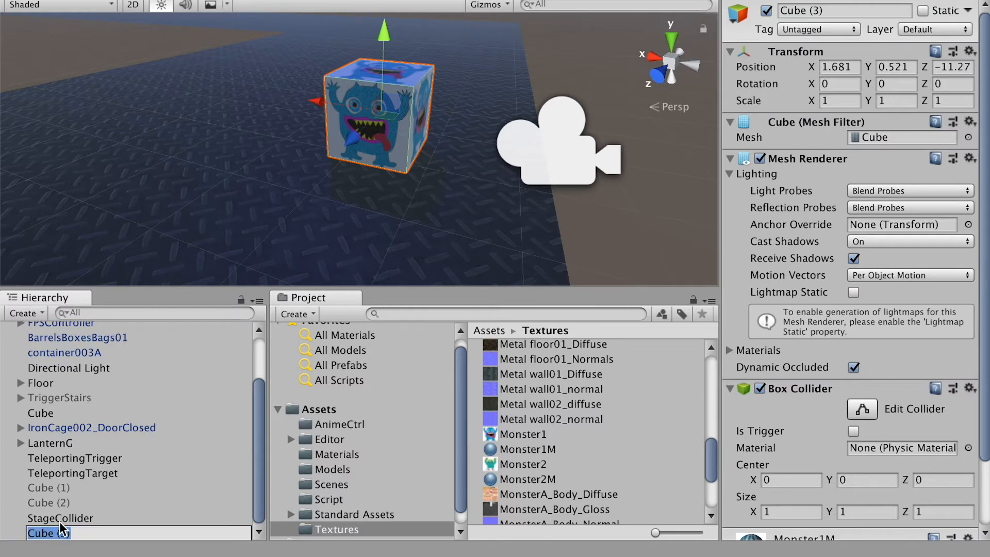
{"action": "type", "text": "Enemy"}
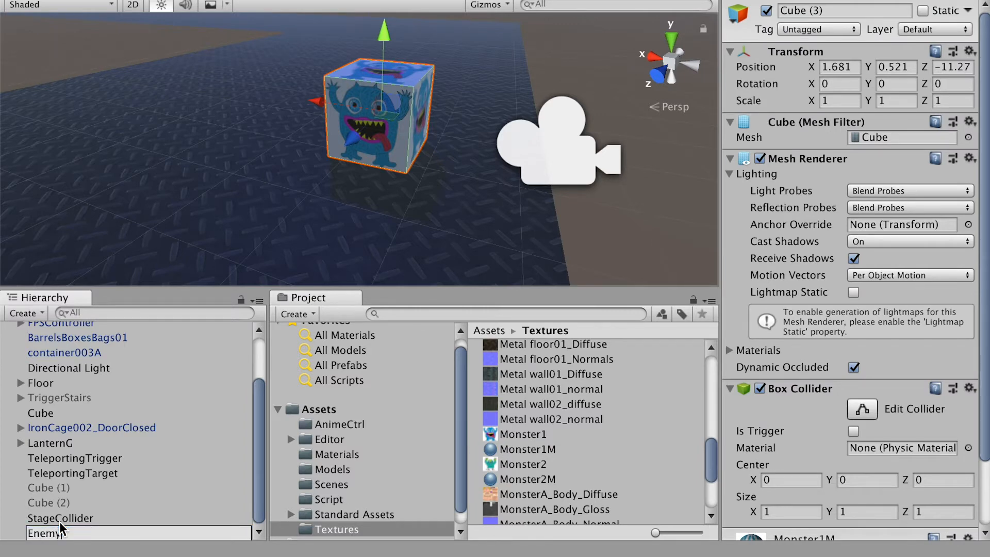
{"action": "left_click", "coordinate": [45, 532]}
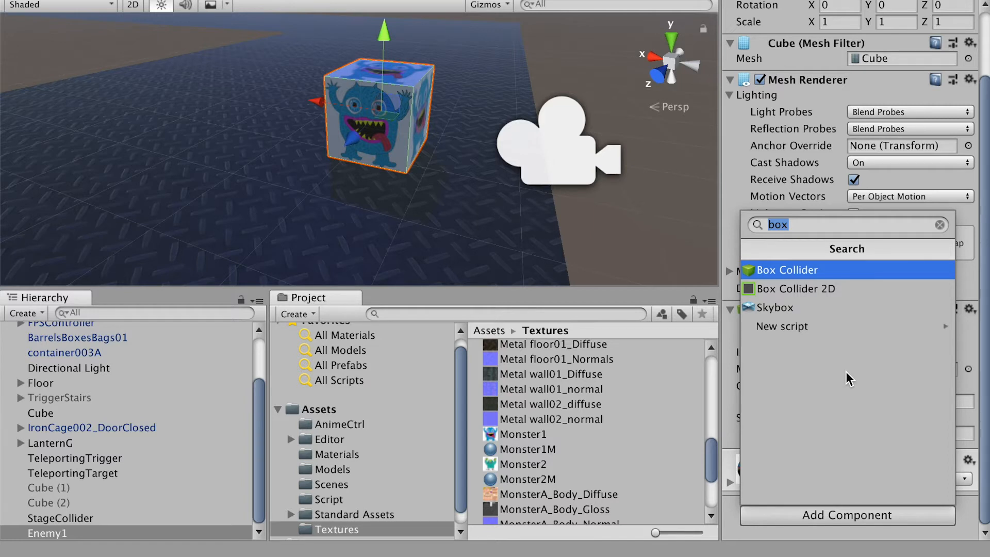
Step: Search components for 'fo' and add Follow AI to Enemy1
{"action": "type", "text": "fo"}
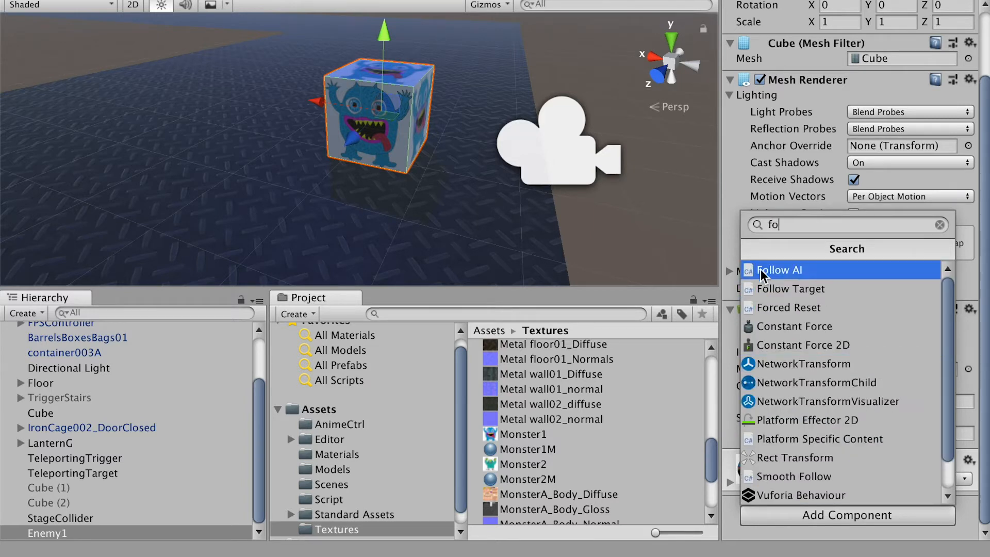
{"action": "left_click", "coordinate": [779, 270]}
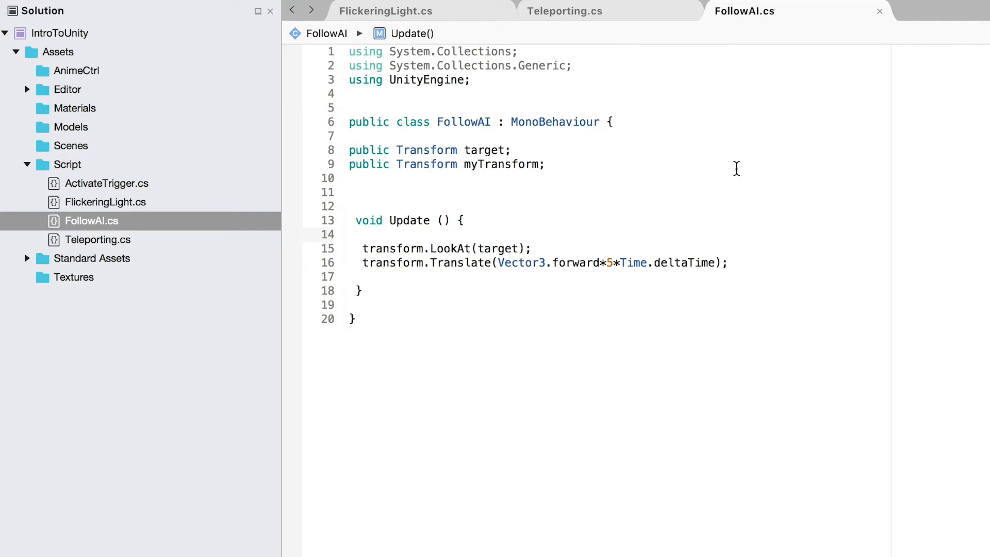
{"action": "mouse_move", "coordinate": [637, 150]}
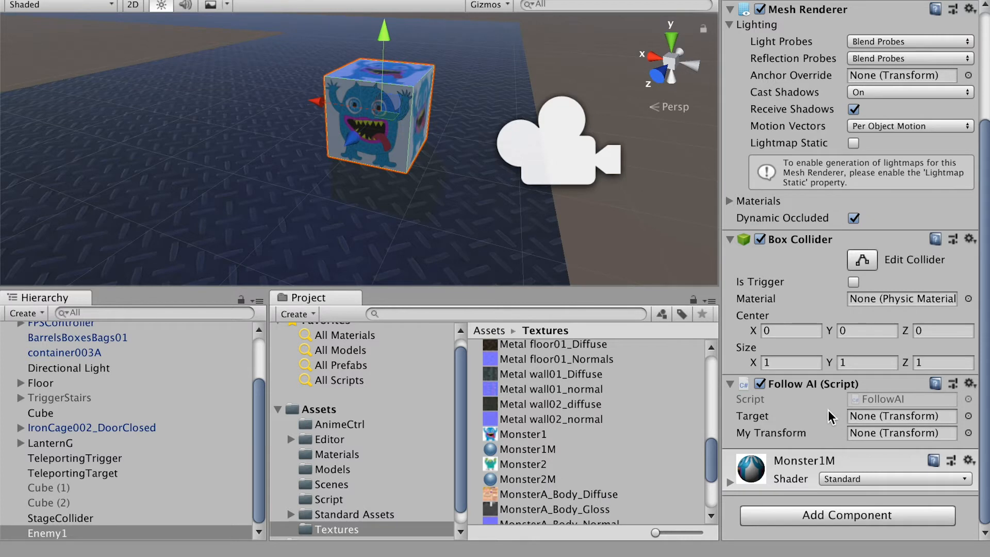
{"action": "mouse_move", "coordinate": [791, 476]}
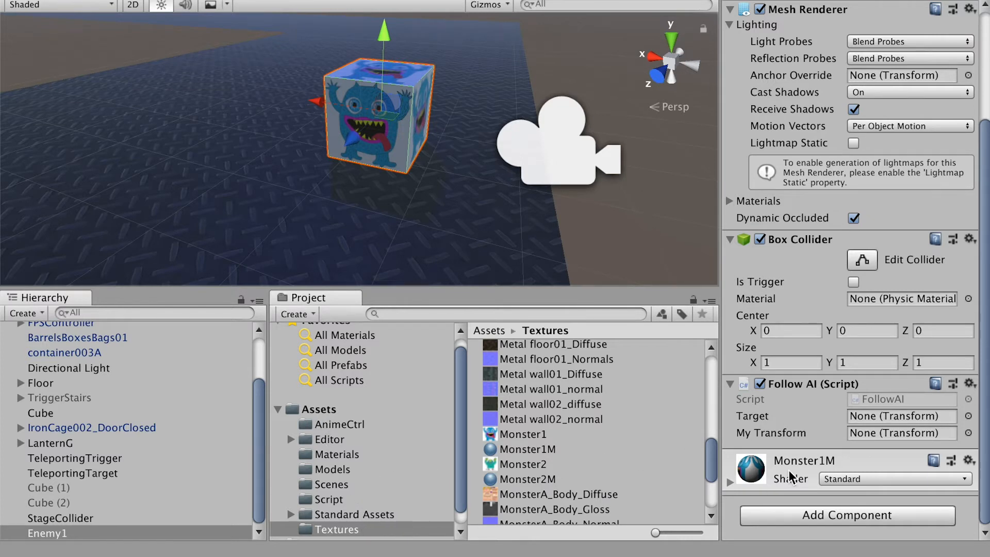
{"action": "mouse_move", "coordinate": [810, 436]}
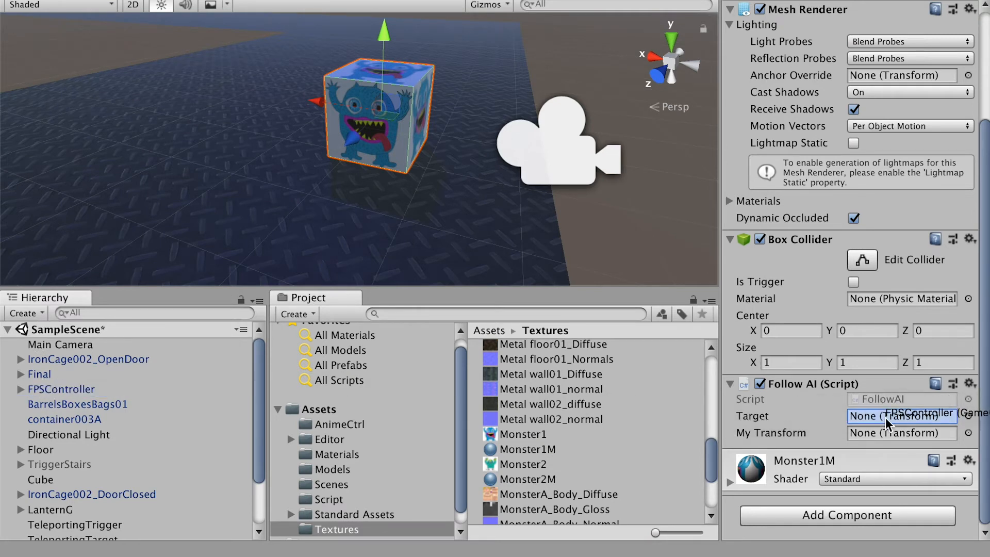
Step: Set FPSController as the Target in Enemy1's Follow AI (Script) component
{"action": "left_click", "coordinate": [900, 416]}
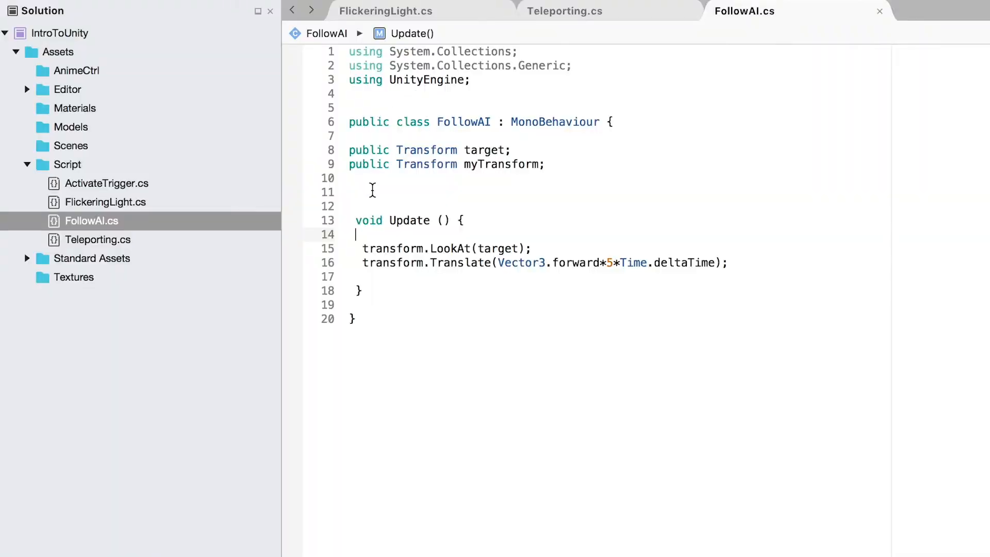
{"action": "mouse_move", "coordinate": [538, 260]}
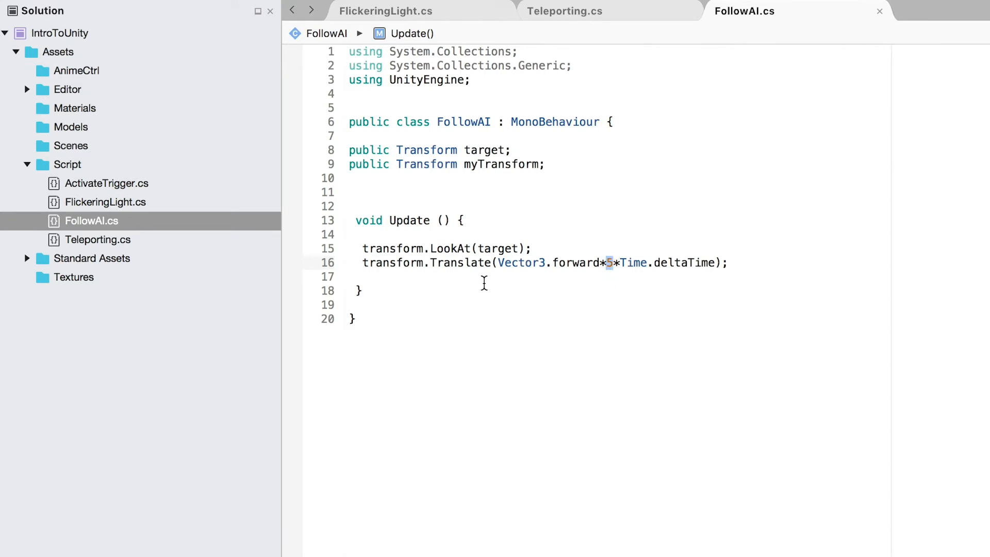
{"action": "mouse_move", "coordinate": [469, 259]}
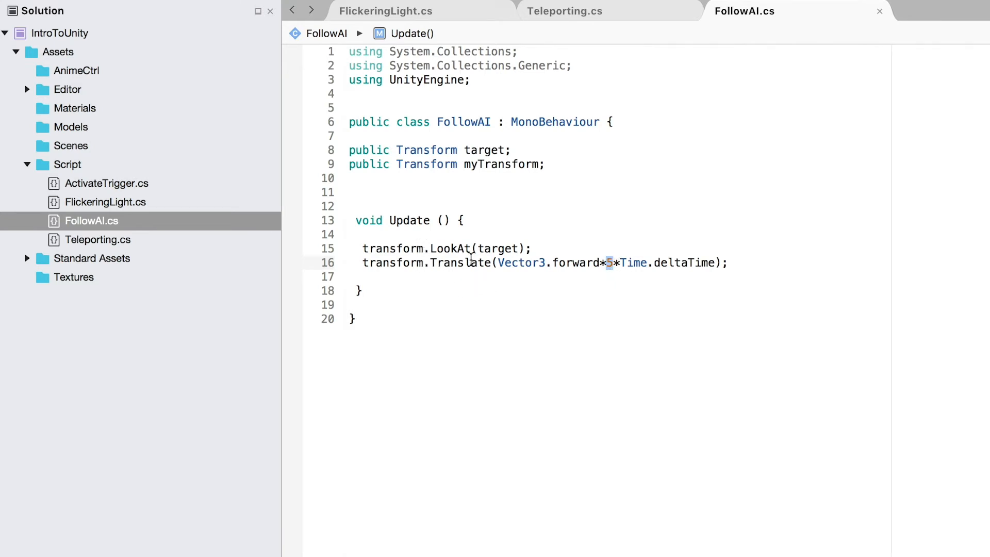
{"action": "mouse_move", "coordinate": [481, 242]}
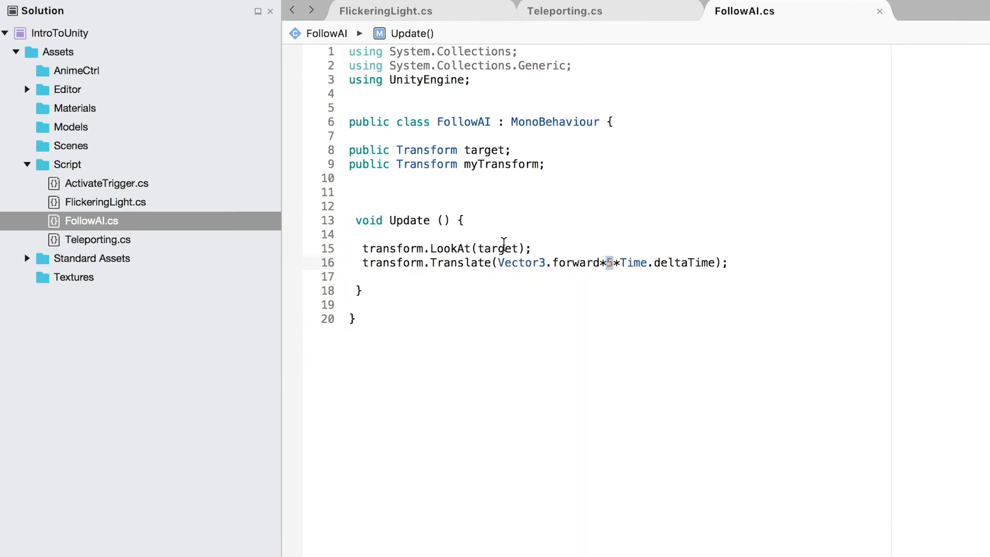
Step: Replace the 5 speed multiplier in FollowAI's Translate line with 1
{"action": "double_click", "coordinate": [501, 164]}
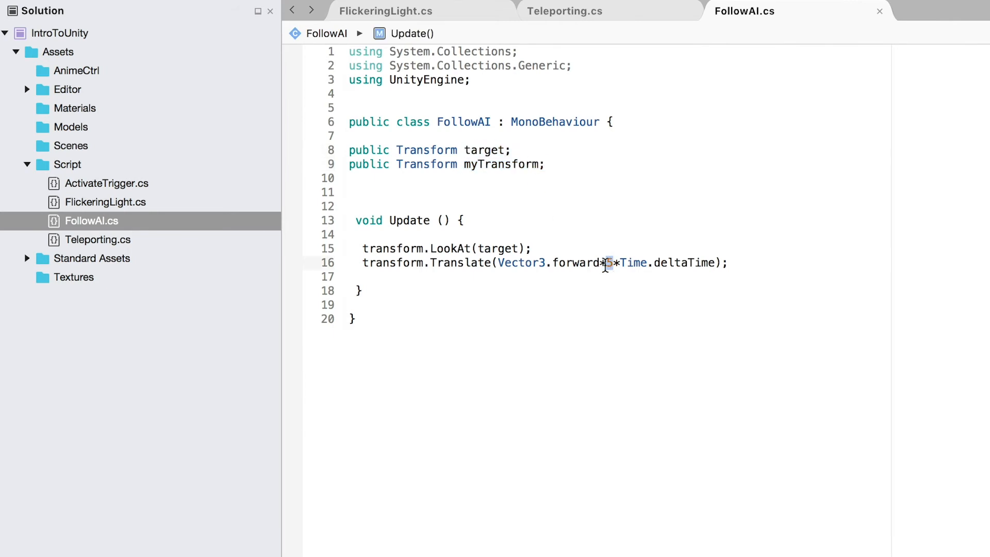
{"action": "mouse_move", "coordinate": [610, 262]}
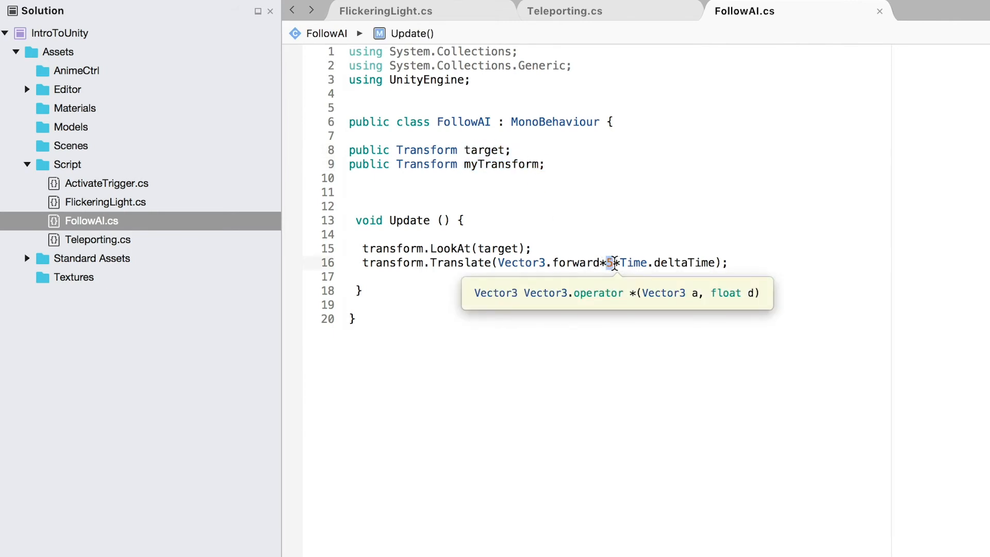
{"action": "type", "text": "1"}
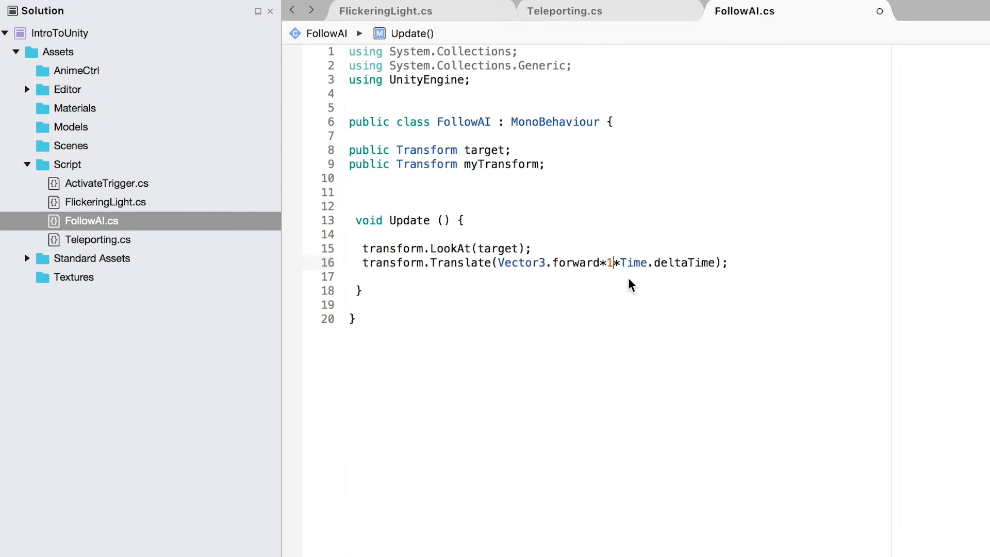